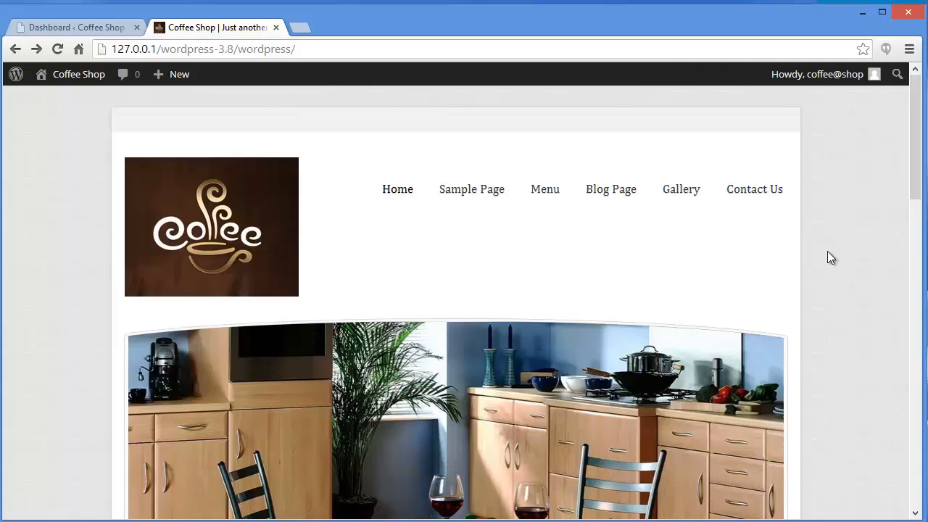
# From the admin dashboard, open Appearance > Menus to show Menu 1's items.
pyautogui.scroll(-3)
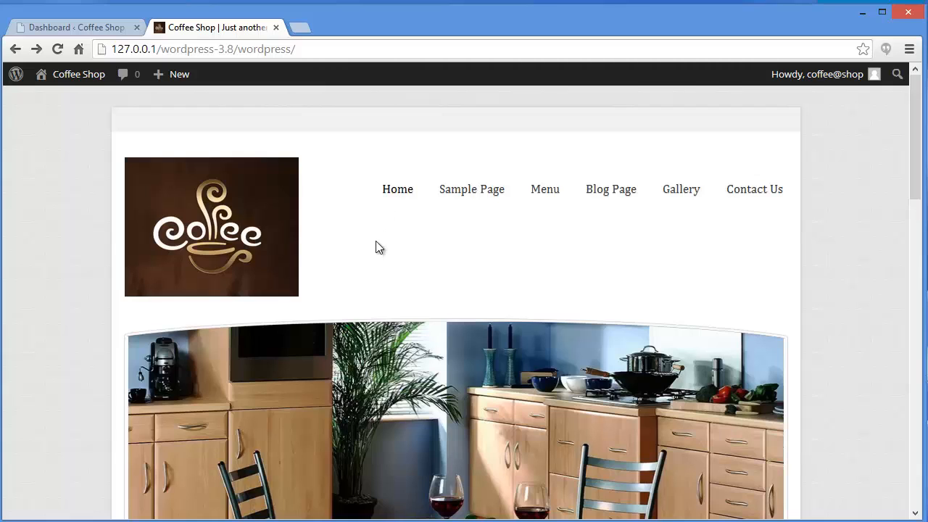
pyautogui.moveTo(662, 204)
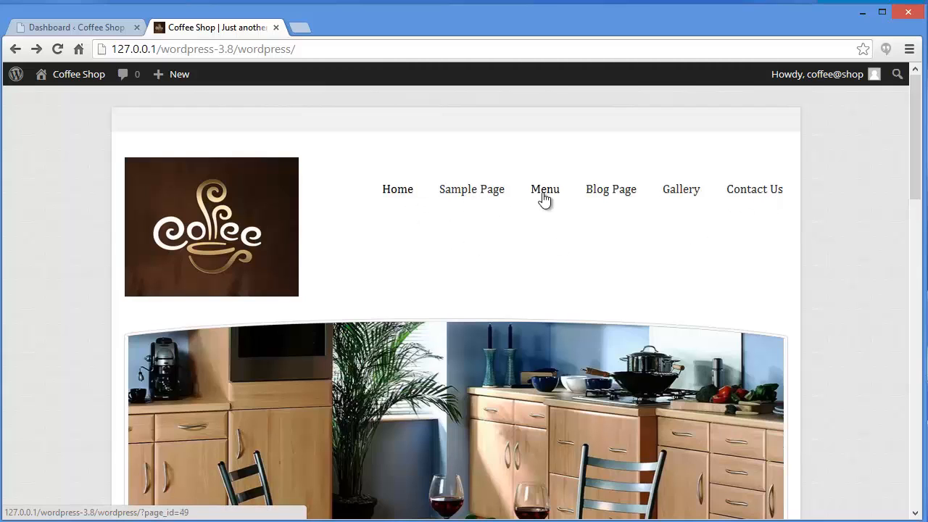
pyautogui.moveTo(687, 210)
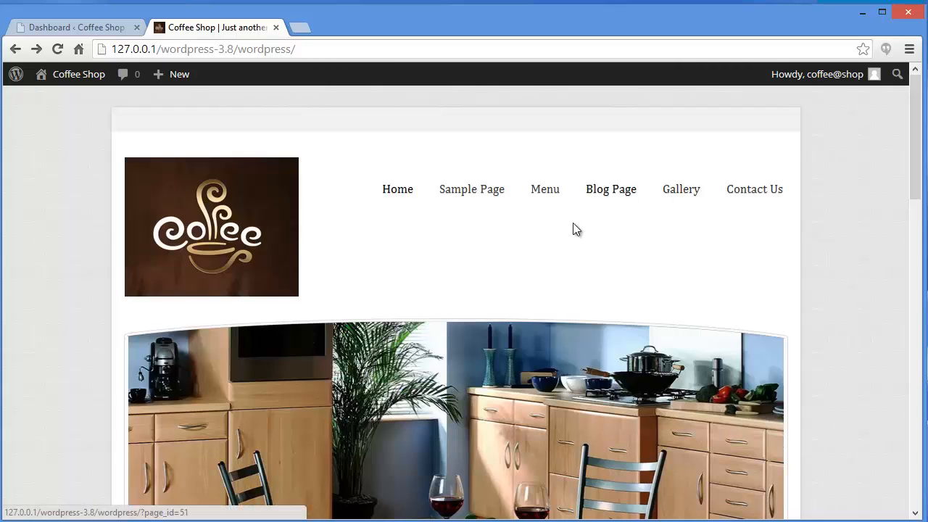
pyautogui.moveTo(644, 190)
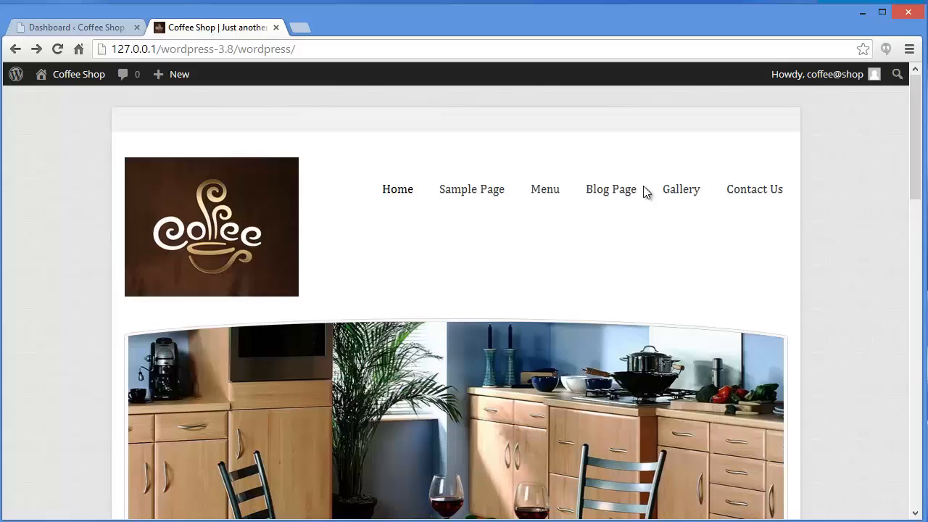
pyautogui.moveTo(489, 259)
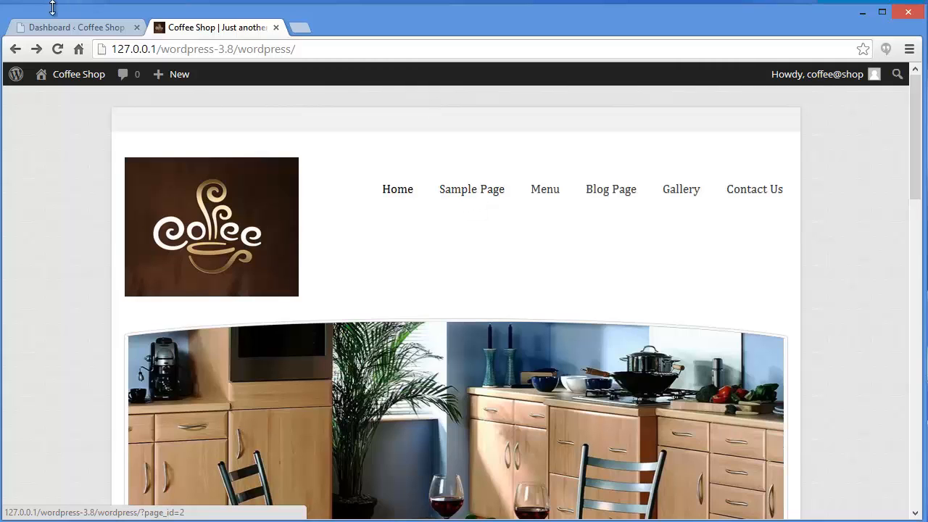
pyautogui.click(73, 27)
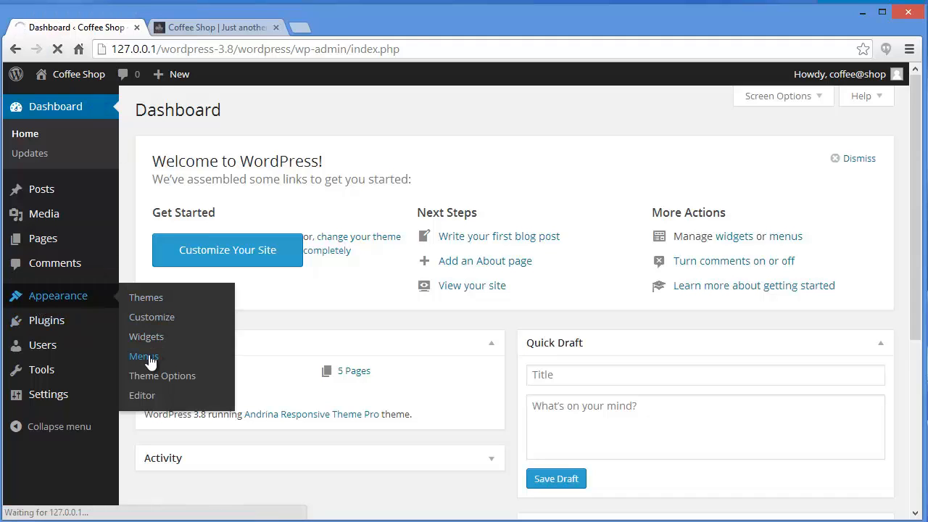
pyautogui.click(144, 356)
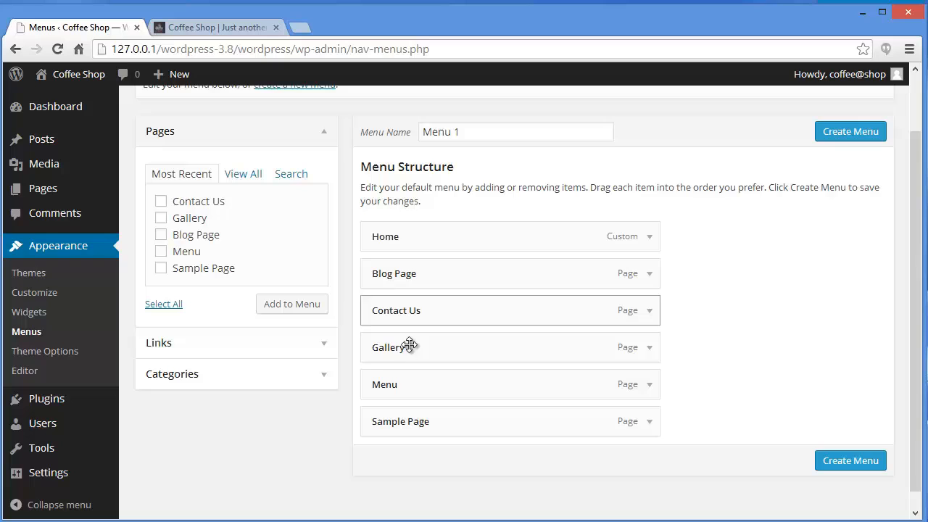
pyautogui.scroll(3)
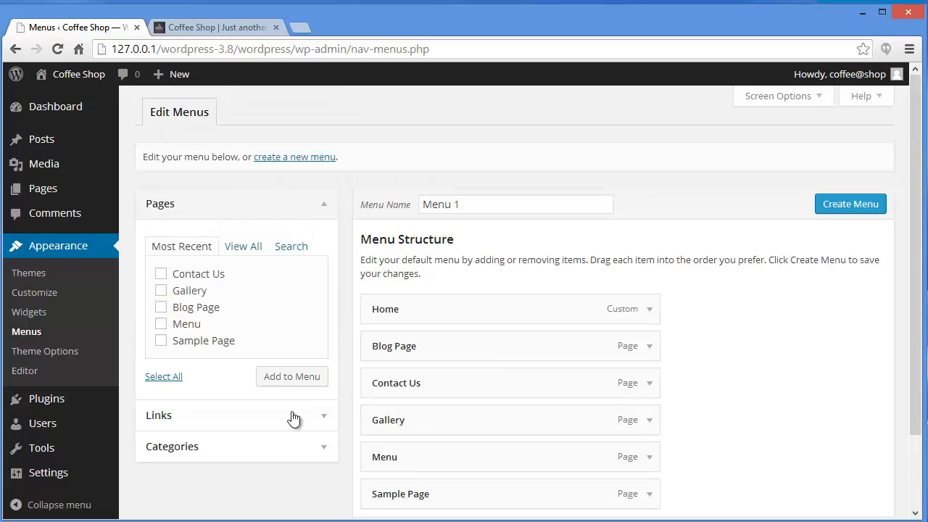
pyautogui.moveTo(293, 416)
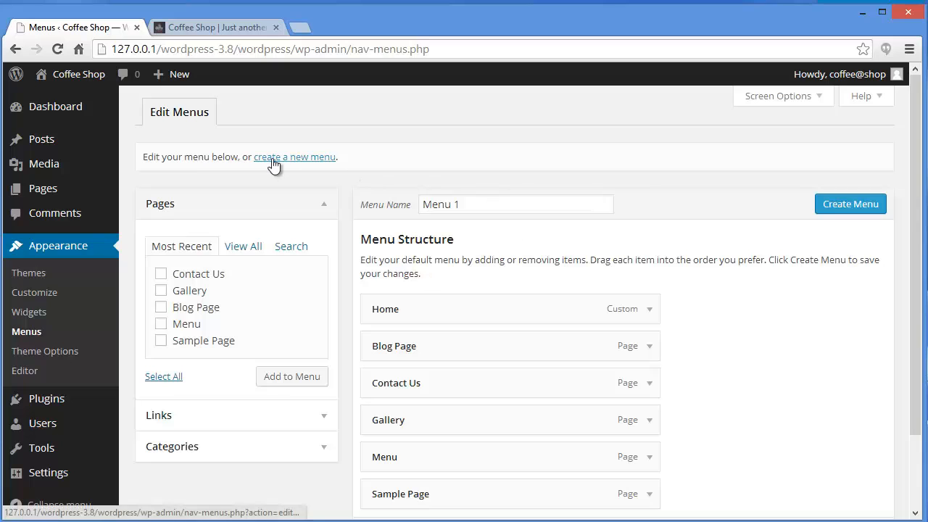
# Create a new empty menu named 'Menu 5'.
pyautogui.click(294, 157)
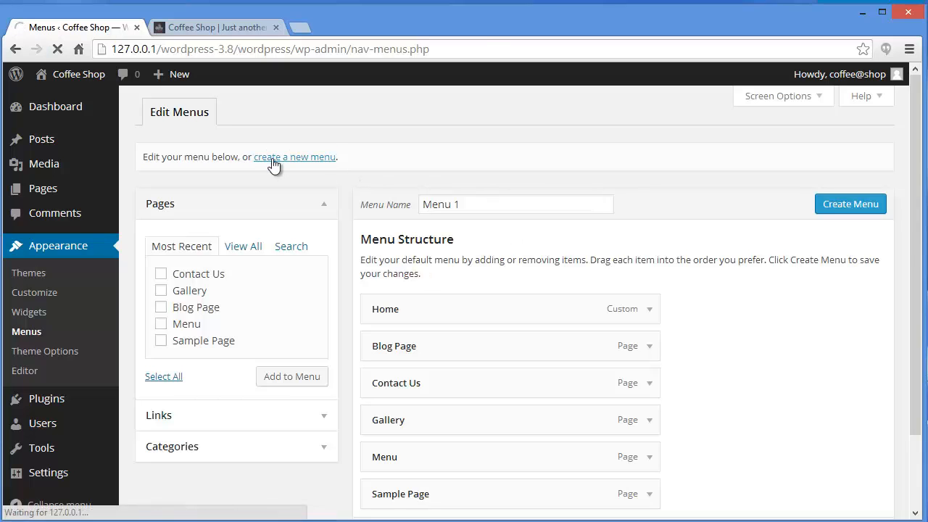
pyautogui.click(294, 157)
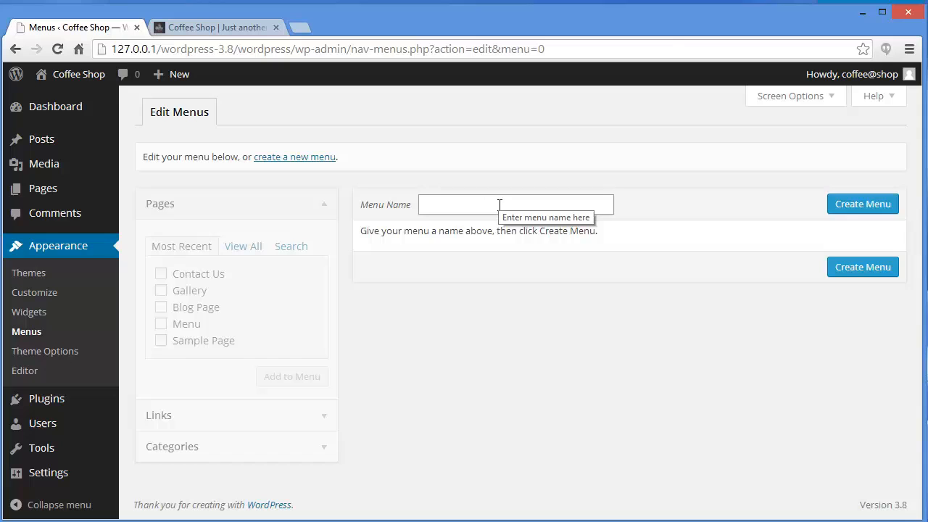
pyautogui.write('Menu 5')
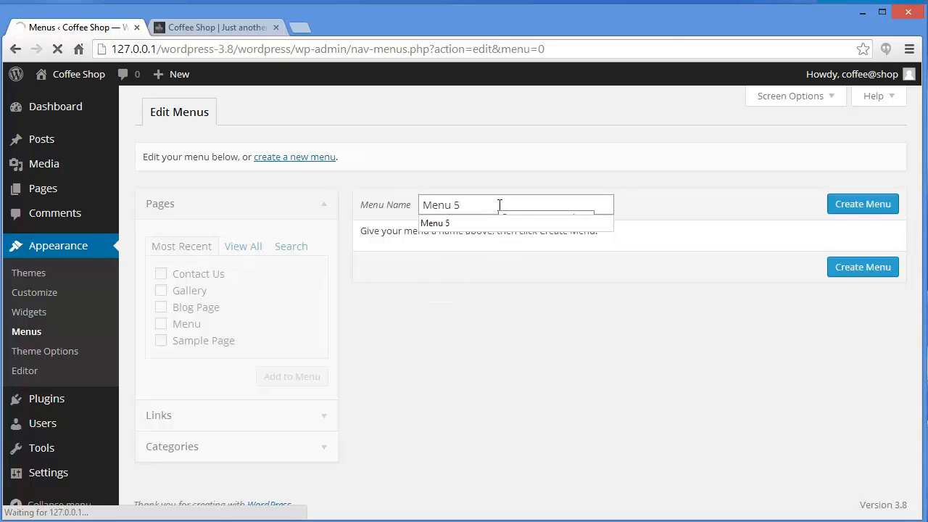
pyautogui.click(863, 203)
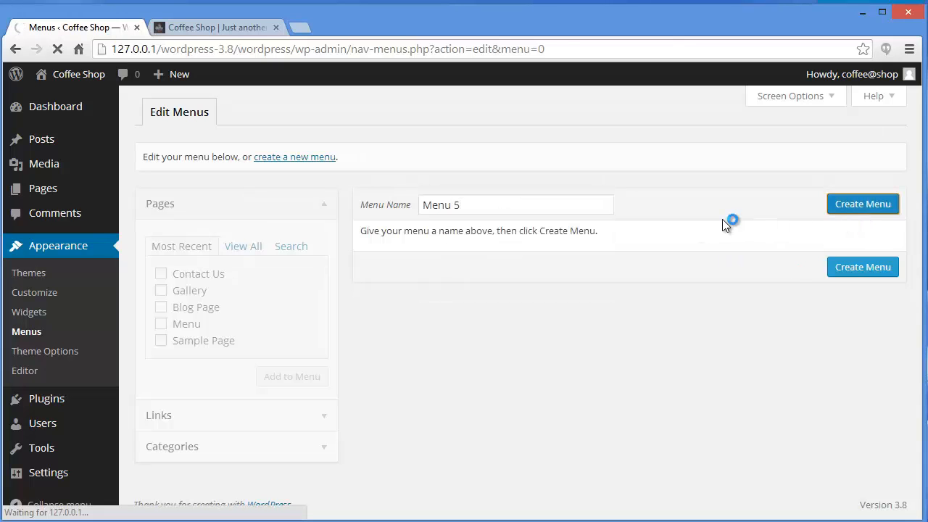
pyautogui.click(862, 203)
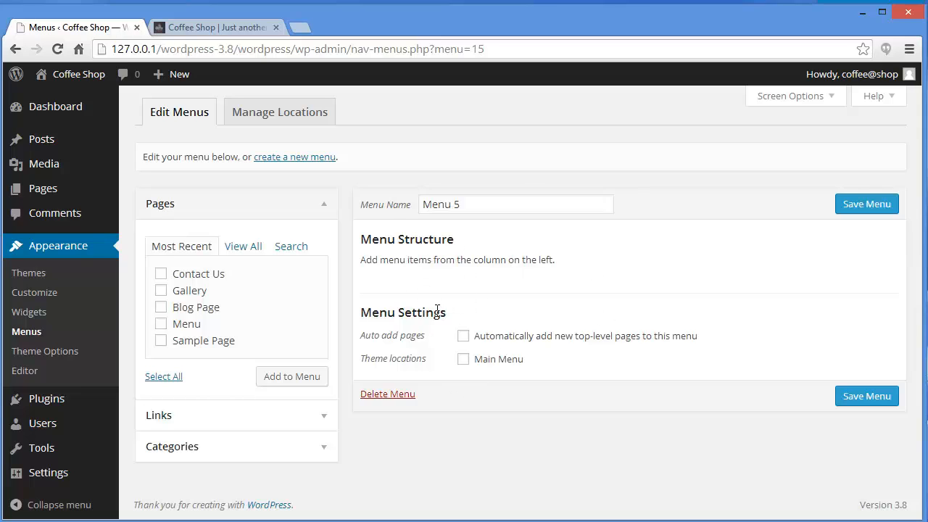
pyautogui.moveTo(208, 287)
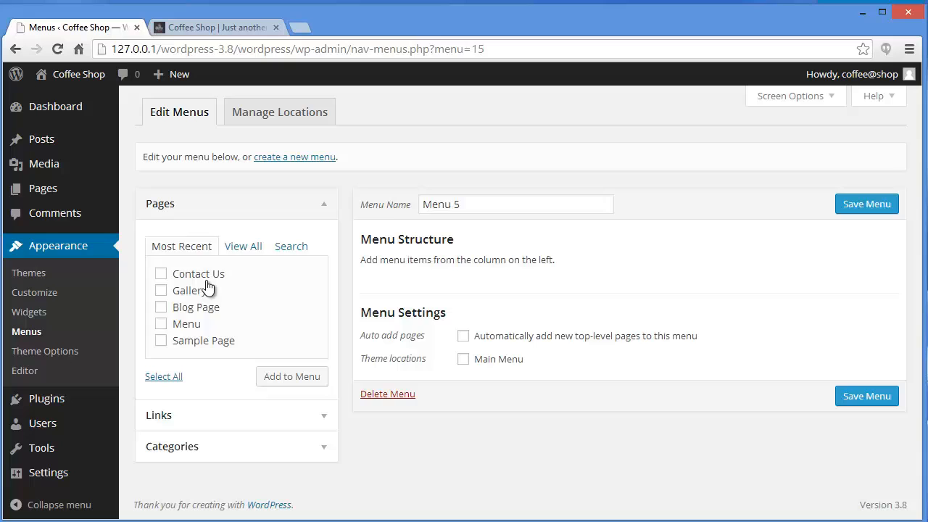
# Add the Home, Blog Page, Contact Us, Gallery and Menu pages to Menu 5.
pyautogui.click(242, 246)
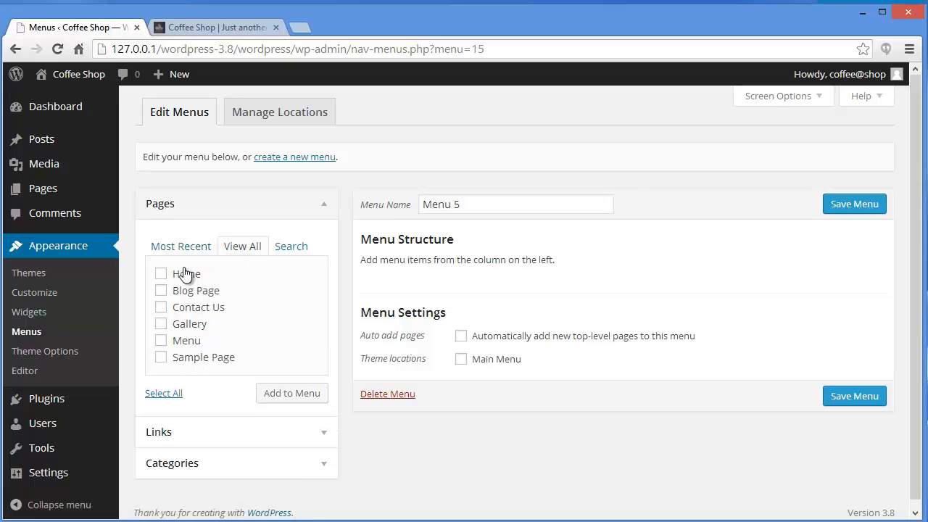
pyautogui.click(160, 274)
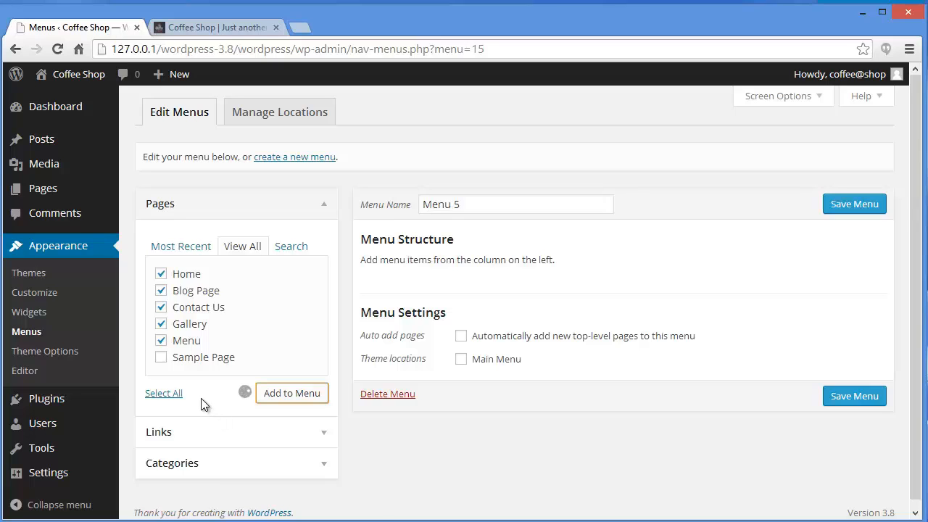
pyautogui.click(291, 393)
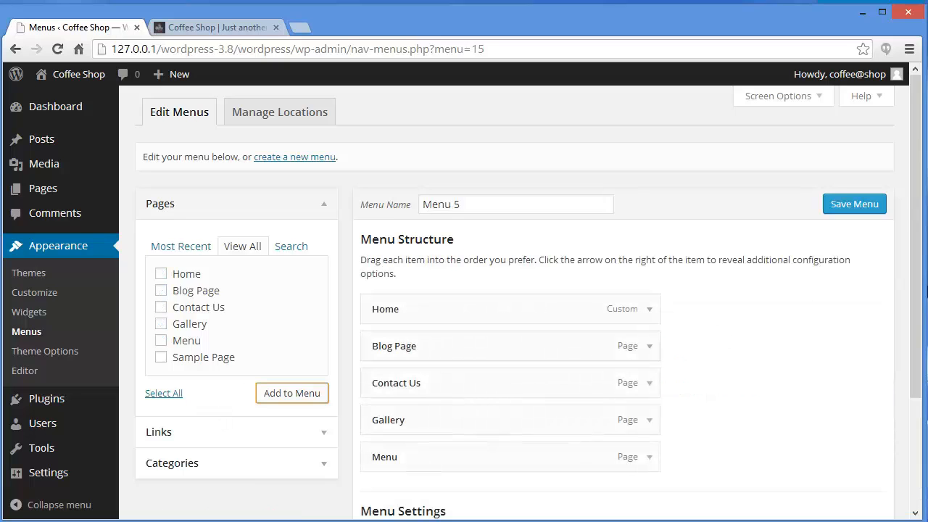
pyautogui.scroll(-3)
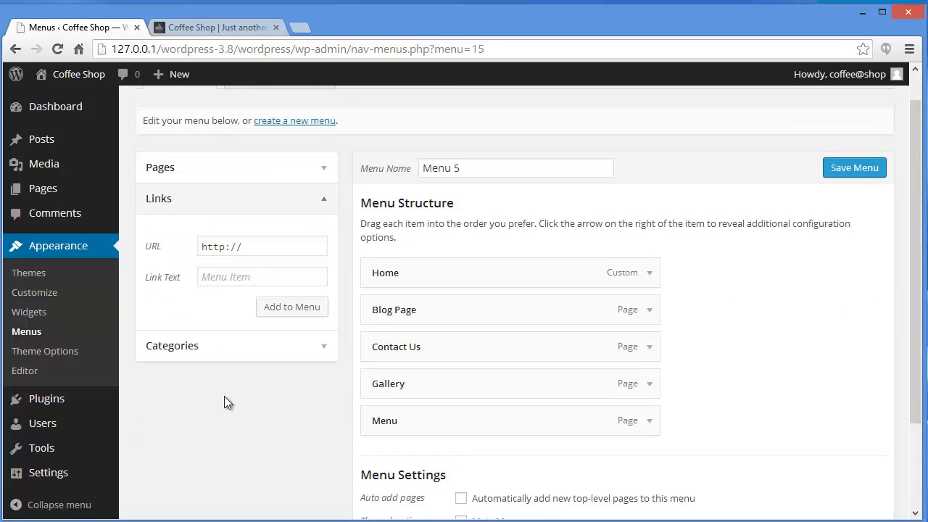
pyautogui.click(261, 247)
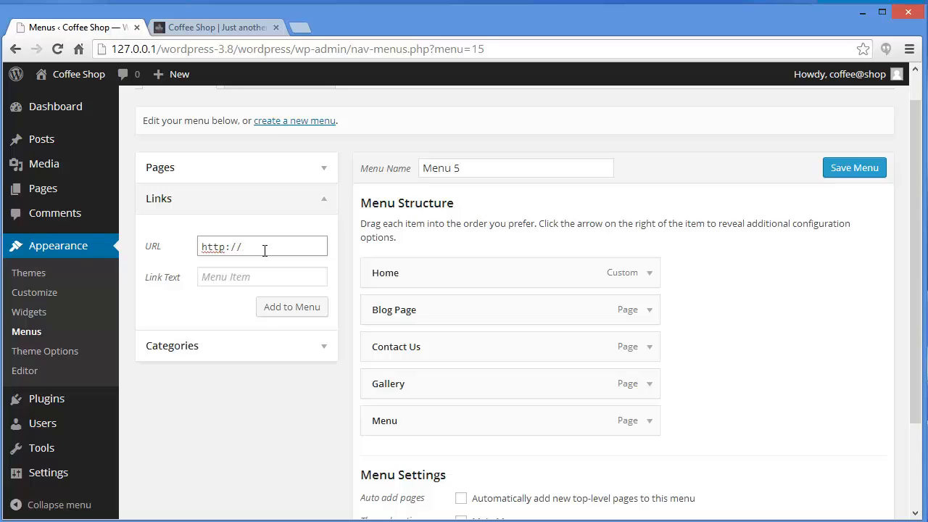
pyautogui.click(261, 276)
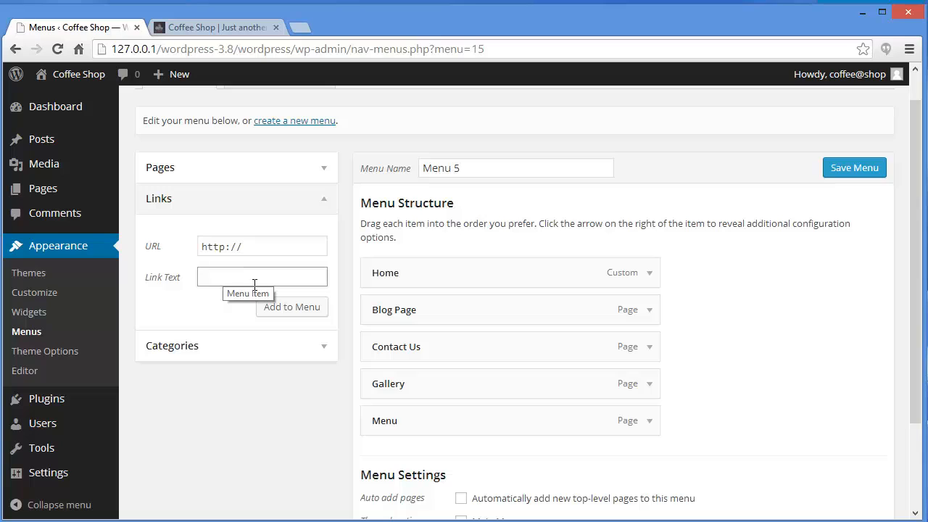
pyautogui.click(260, 245)
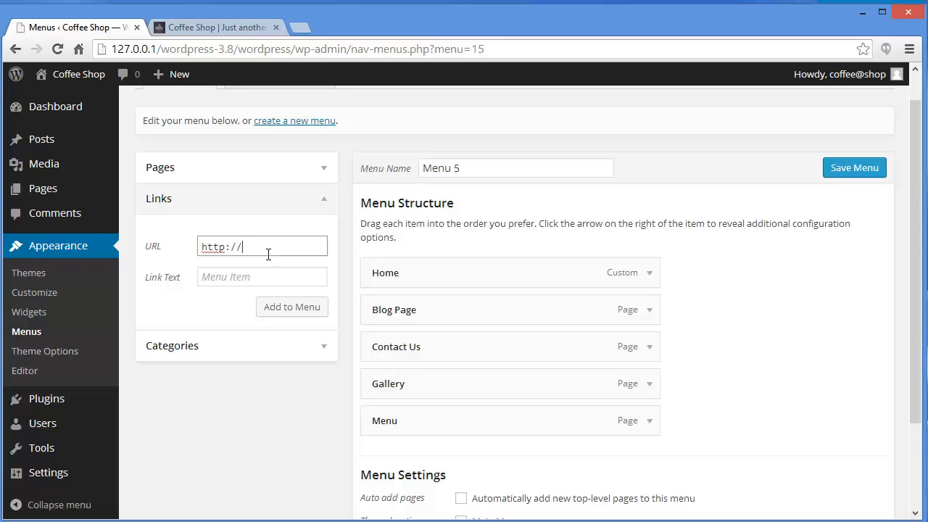
pyautogui.write('www.google.com')
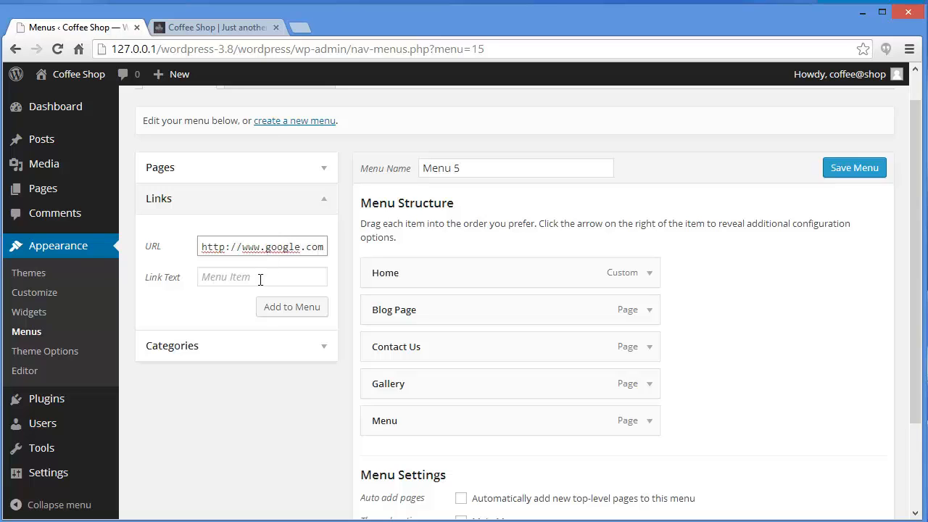
pyautogui.write('Sear')
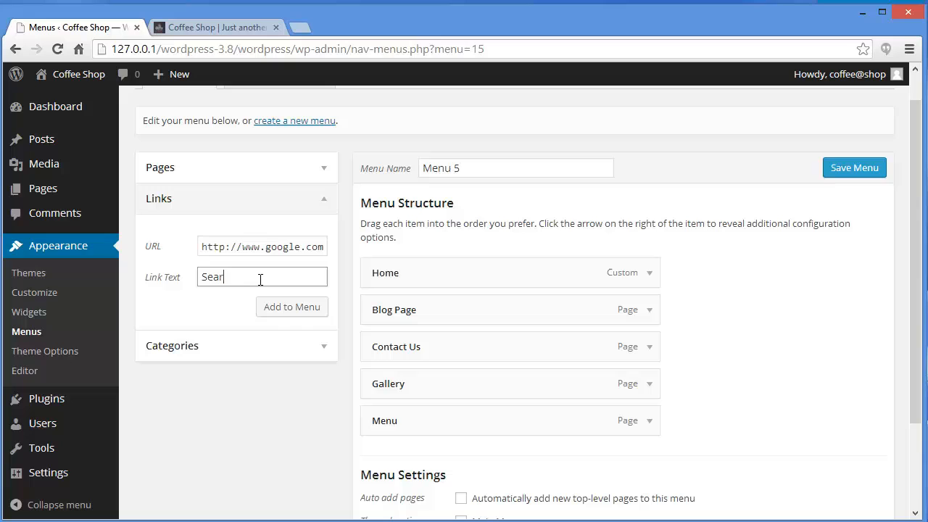
pyautogui.click(291, 306)
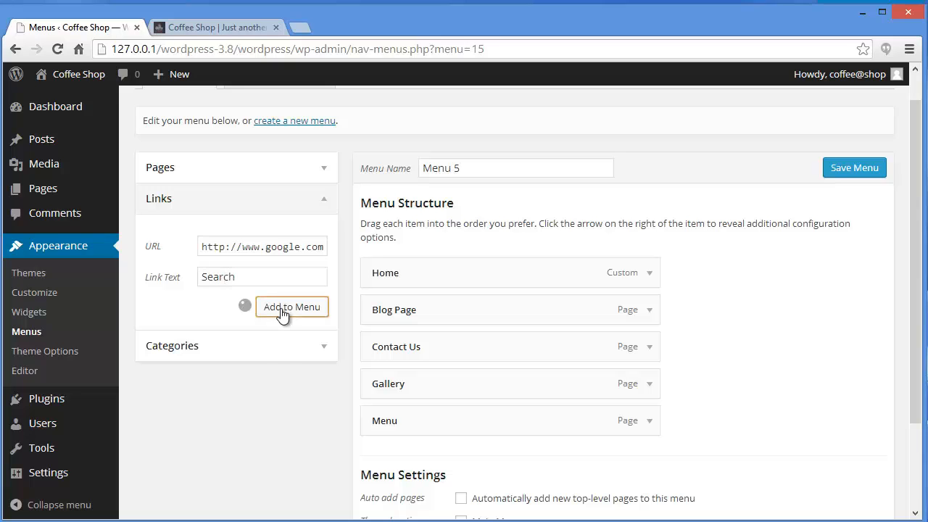
pyautogui.click(291, 307)
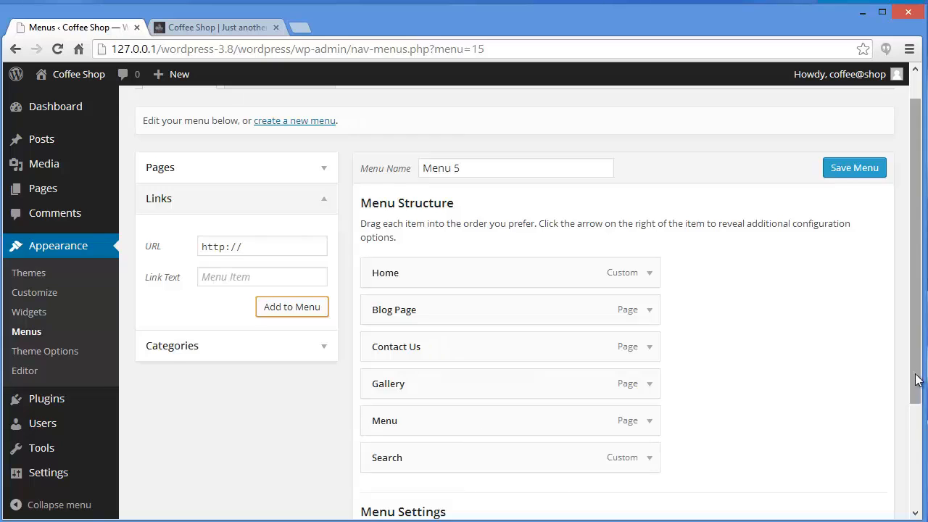
# Drag Contact Us under Blog Page and Gallery under Contact Us as sub items.
pyautogui.scroll(-3)
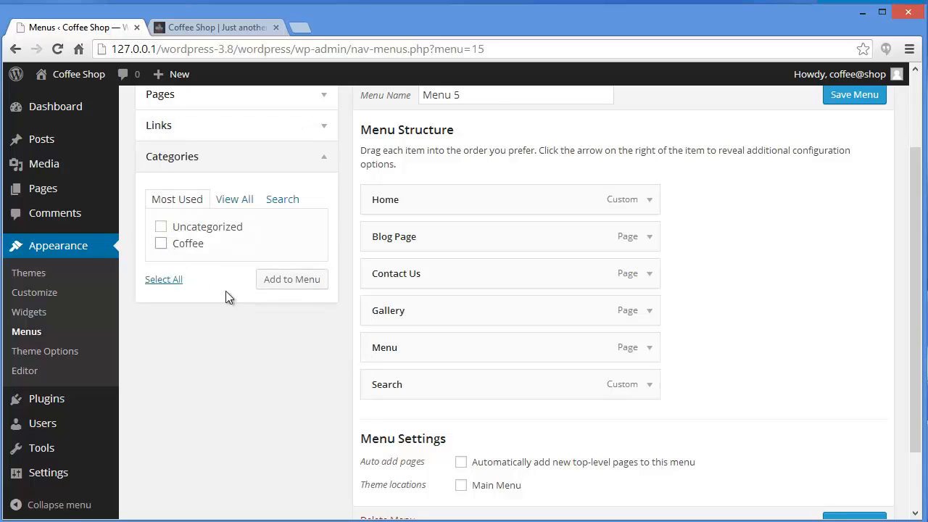
pyautogui.scroll(-3)
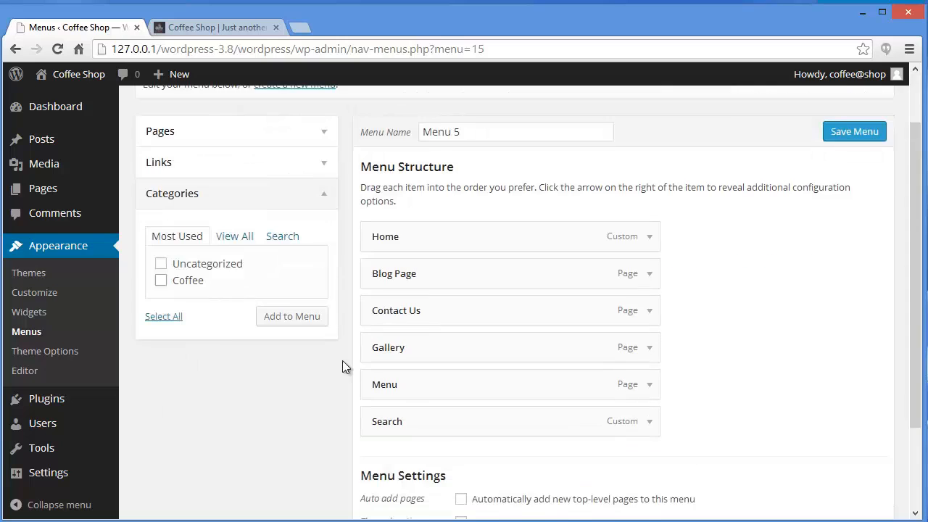
pyautogui.moveTo(650, 278)
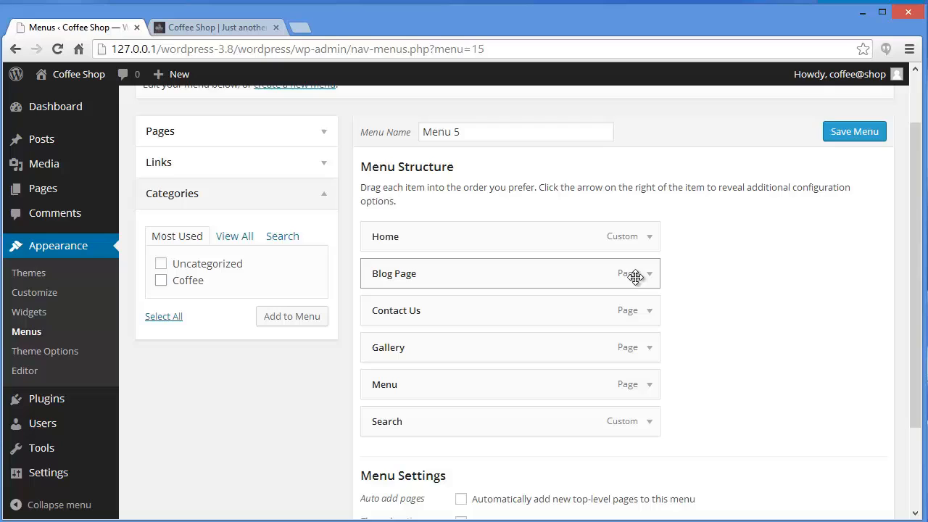
pyautogui.moveTo(645, 286)
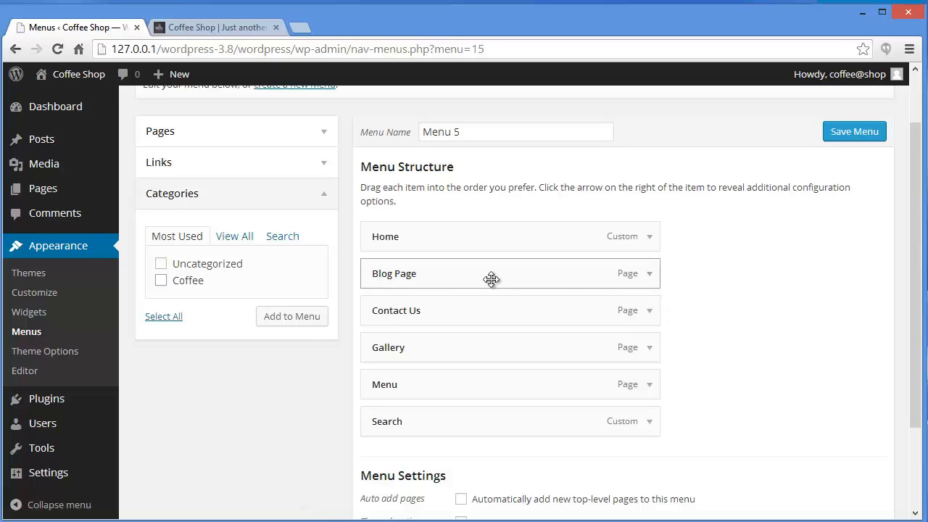
pyautogui.moveTo(417, 354)
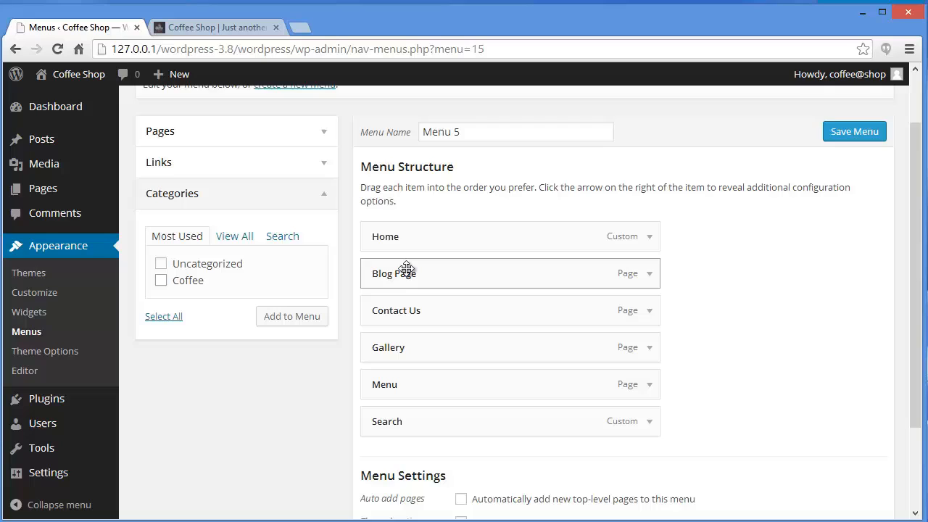
pyautogui.moveTo(392, 311)
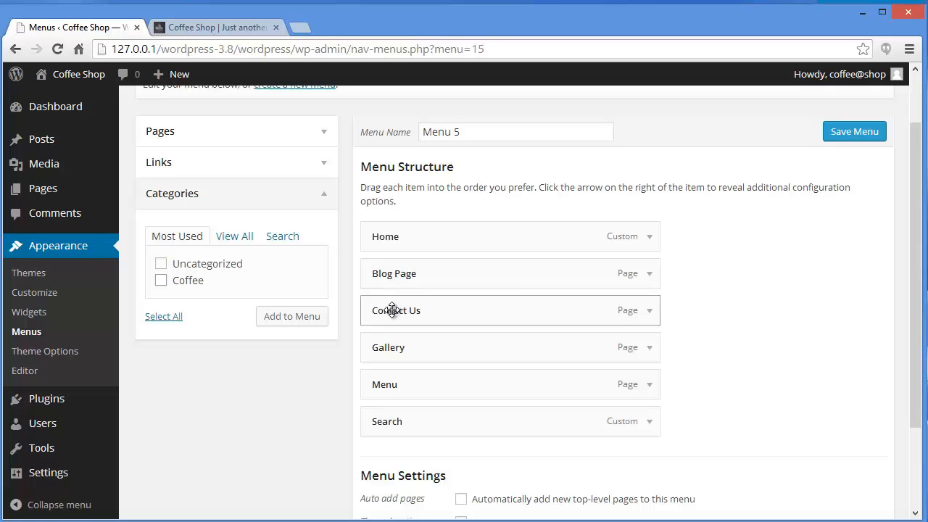
pyautogui.moveTo(396, 310); pyautogui.dragTo(407, 303)
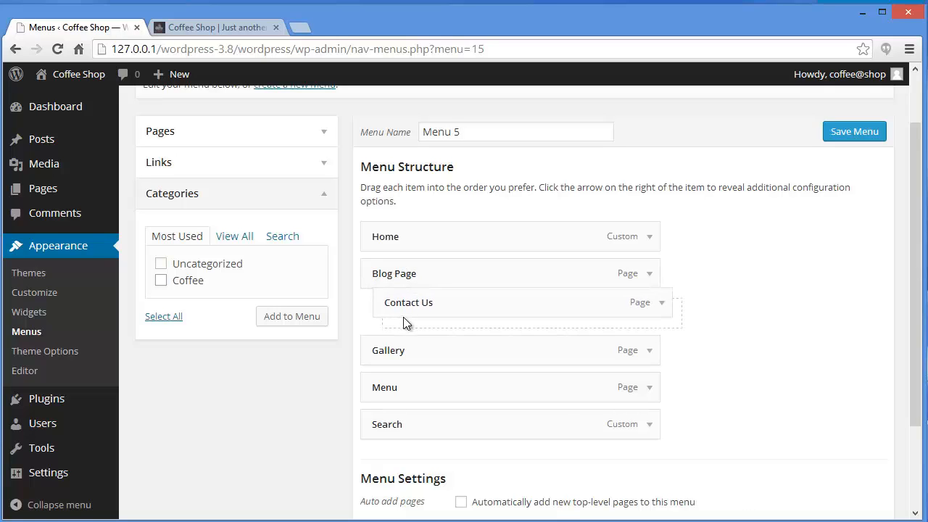
pyautogui.moveTo(408, 302); pyautogui.dragTo(416, 311)
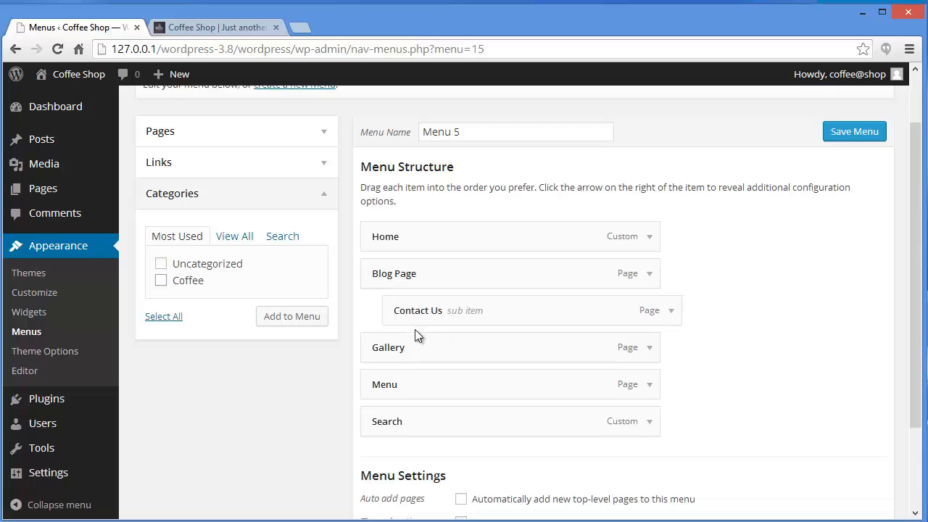
pyautogui.moveTo(469, 338)
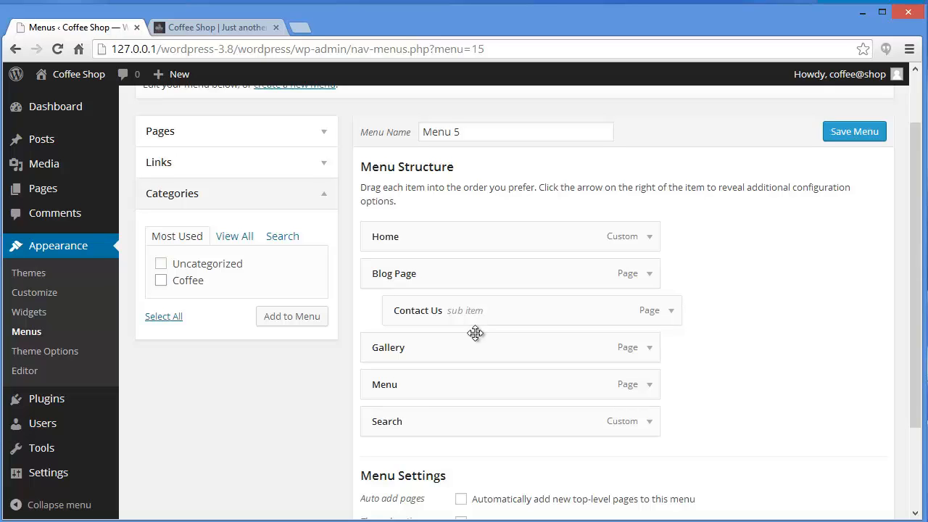
pyautogui.moveTo(420, 355)
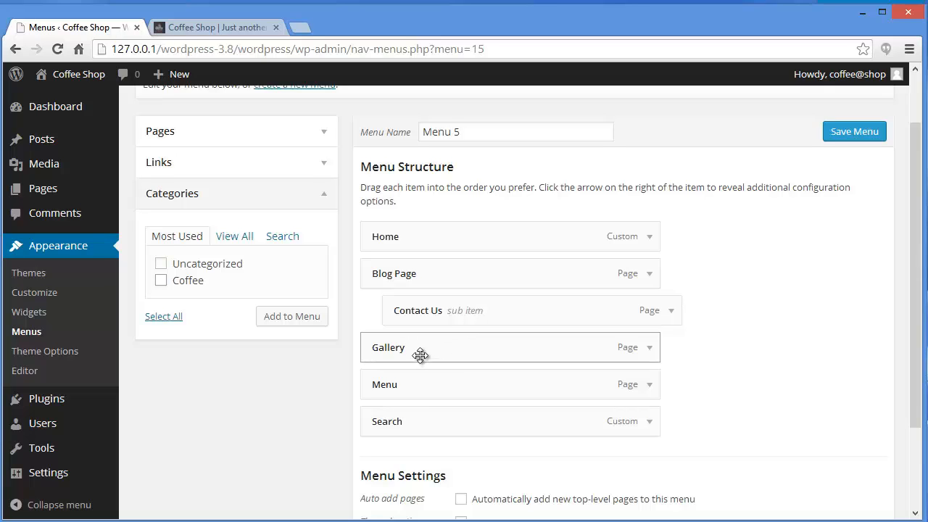
pyautogui.moveTo(421, 354); pyautogui.dragTo(471, 346)
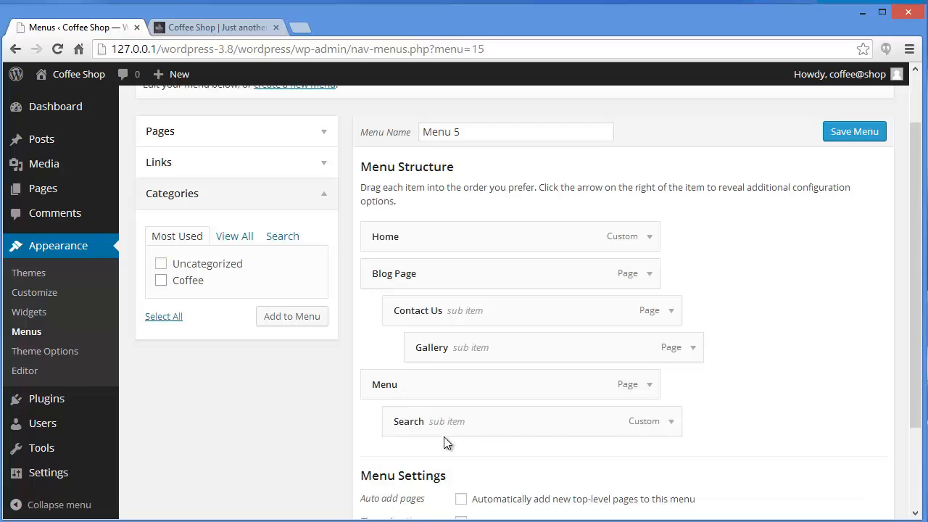
pyautogui.moveTo(517, 425)
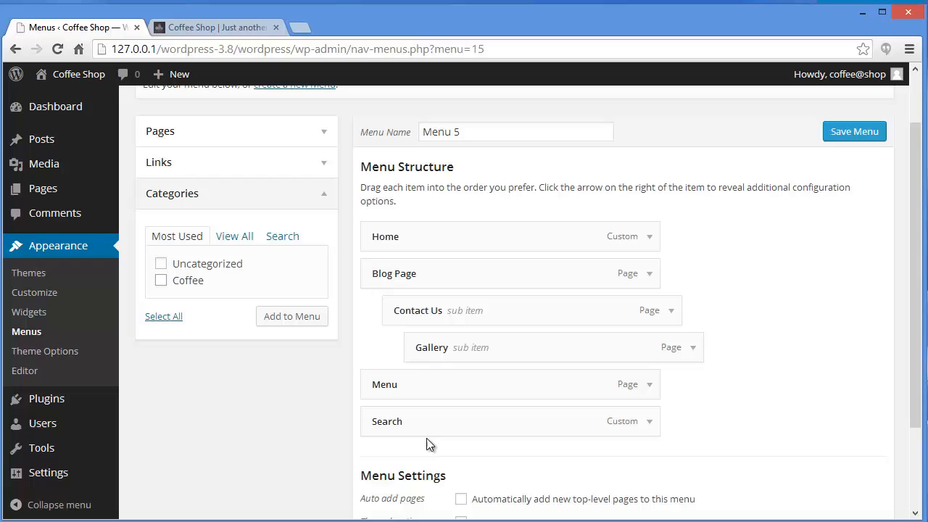
pyautogui.scroll(-3)
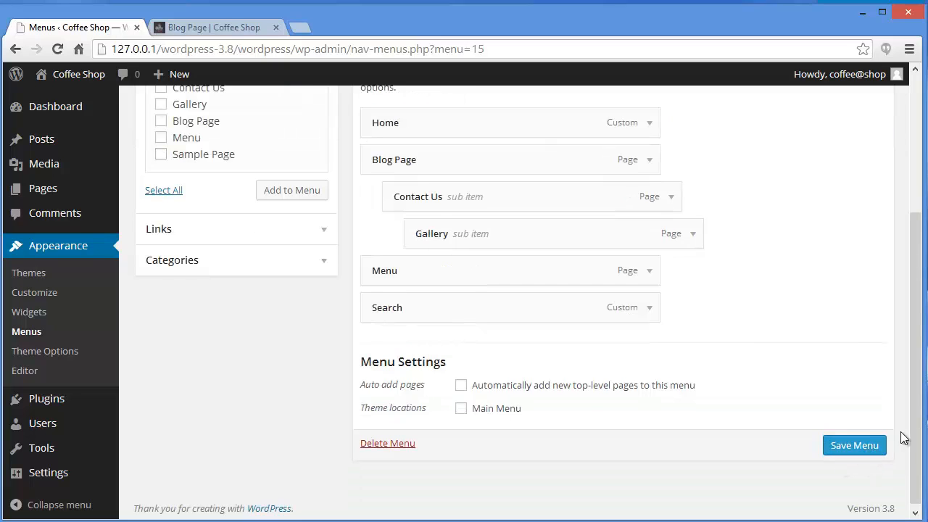
# Save Menu 5's nested structure and go to the Manage Locations page.
pyautogui.click(853, 445)
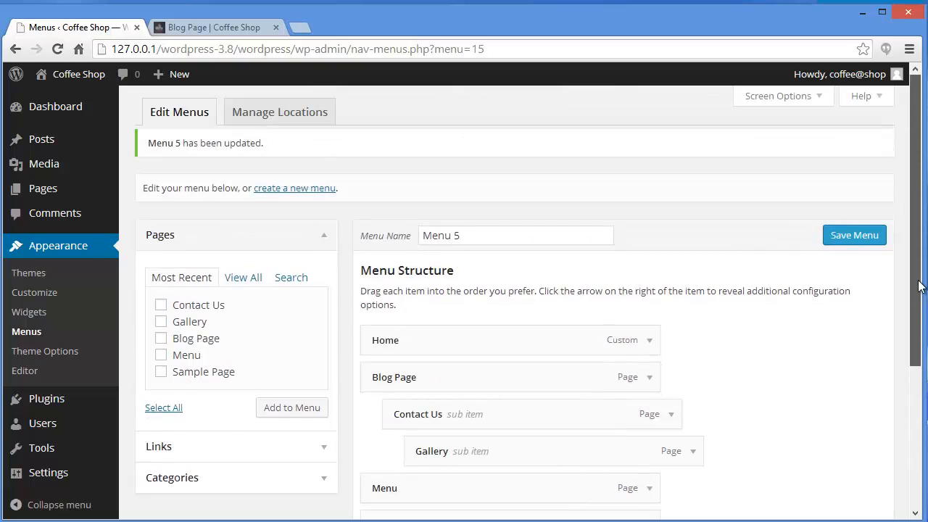
pyautogui.click(279, 112)
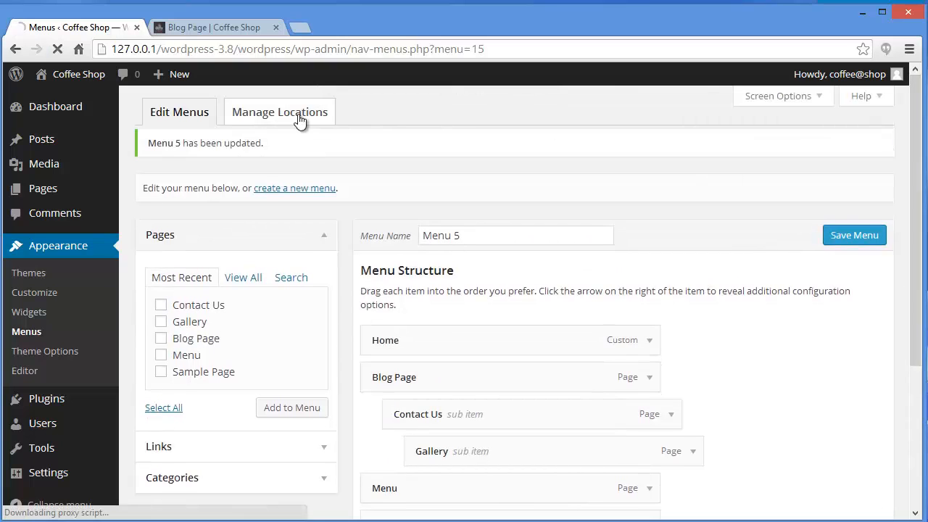
pyautogui.click(280, 111)
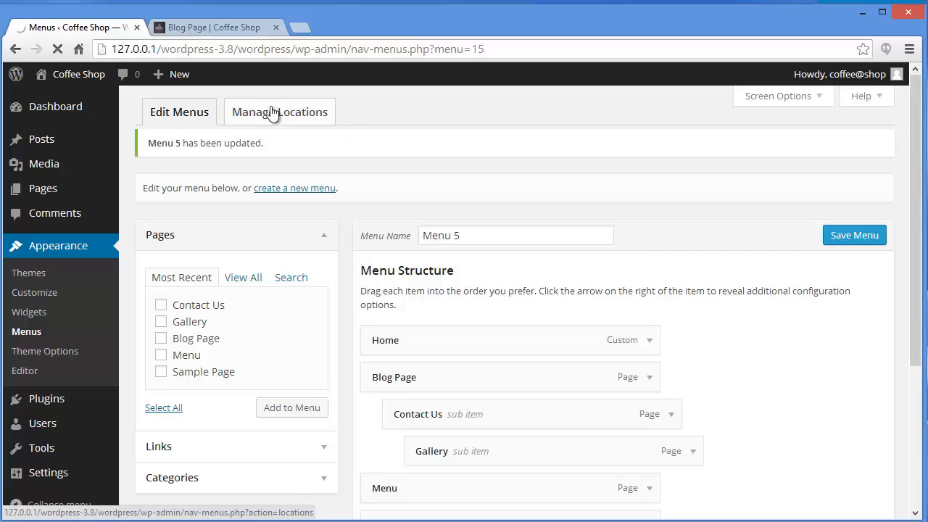
# Assign Menu 5 to the Main Menu location, save changes, and switch to the live site.
pyautogui.click(280, 111)
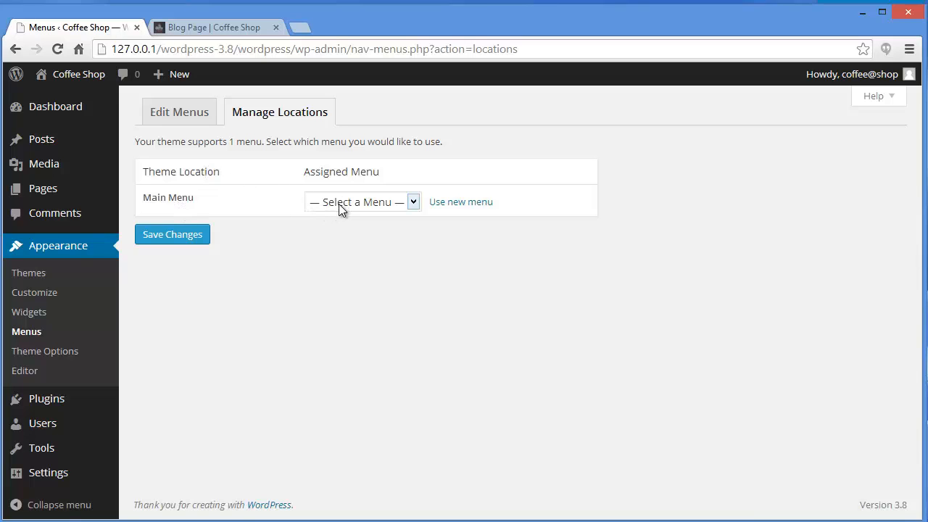
pyautogui.click(362, 202)
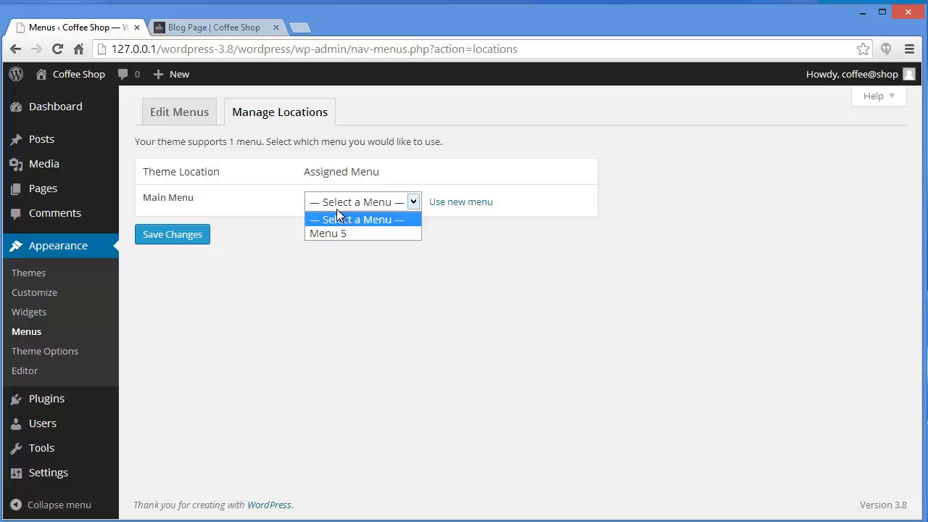
pyautogui.click(356, 220)
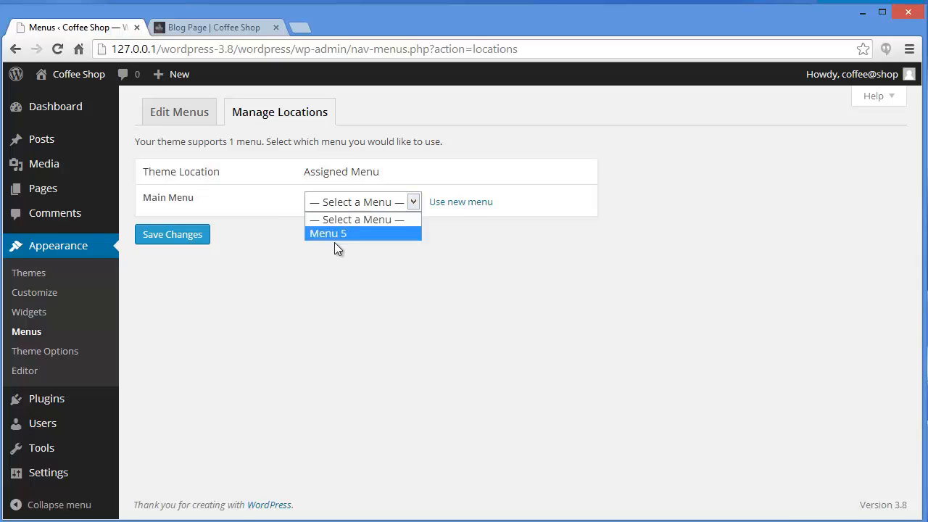
pyautogui.click(327, 233)
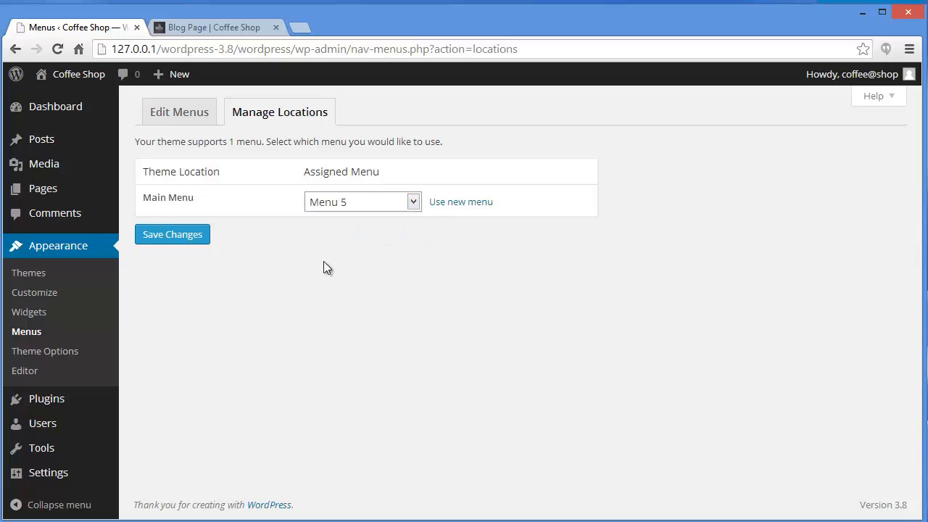
pyautogui.click(172, 234)
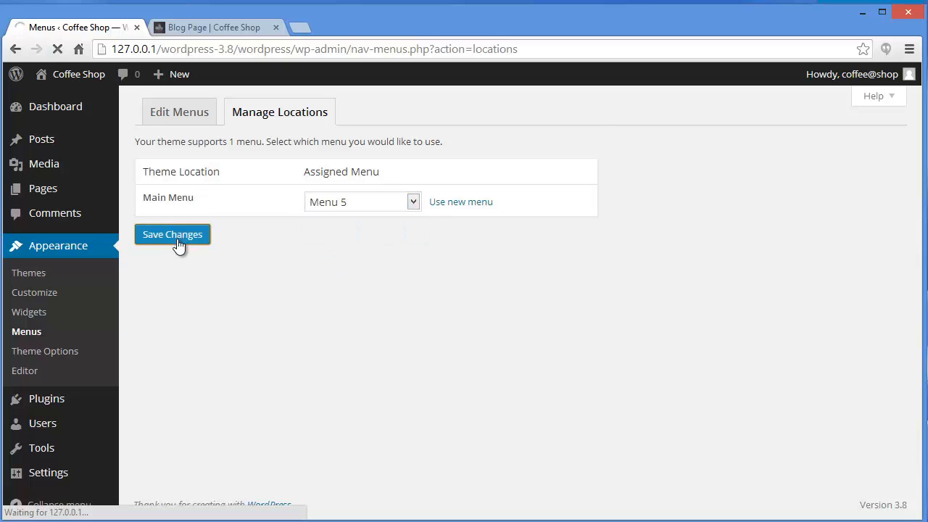
pyautogui.click(171, 234)
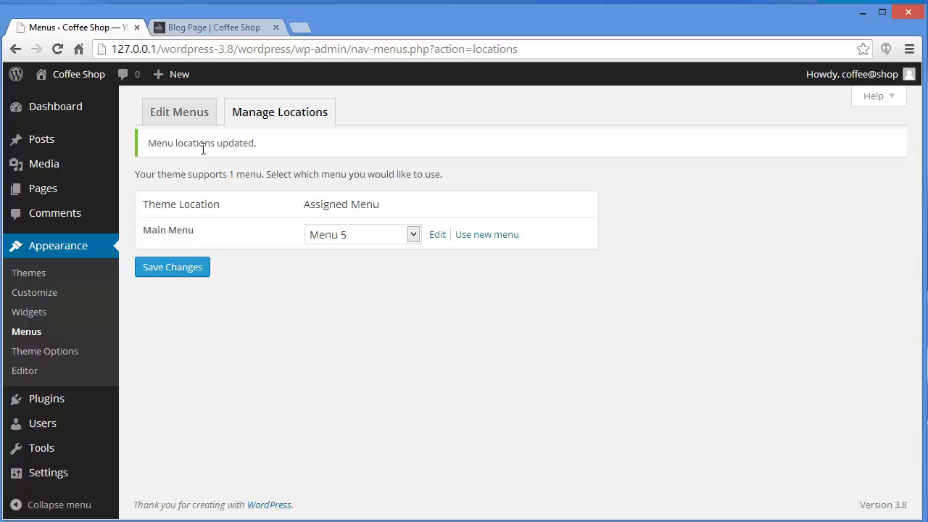
pyautogui.click(214, 26)
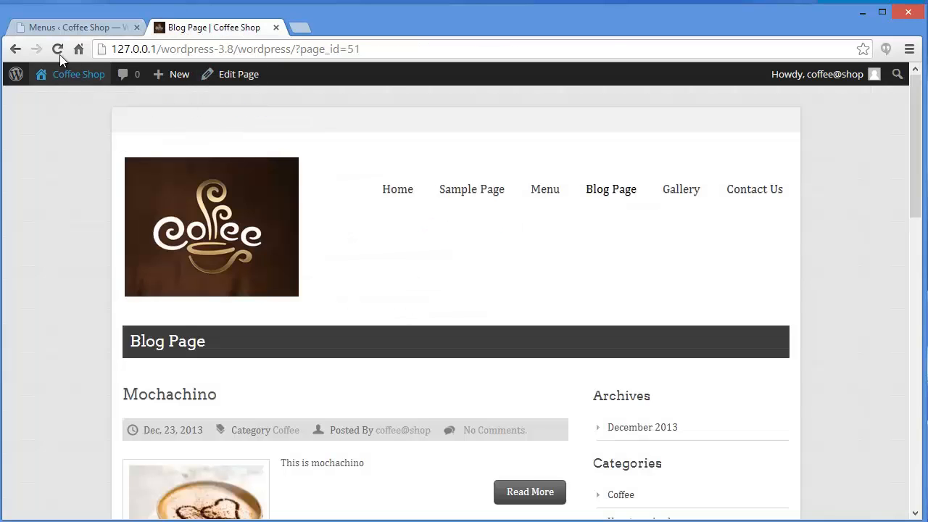
# Reload the live Blog Page to check Menu 5's dropdown navigation.
pyautogui.click(58, 48)
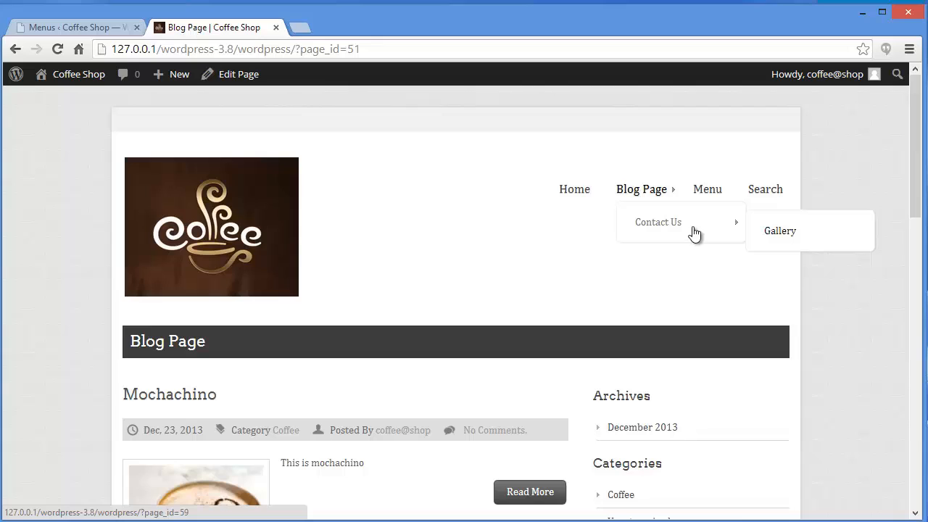
pyautogui.moveTo(779, 231)
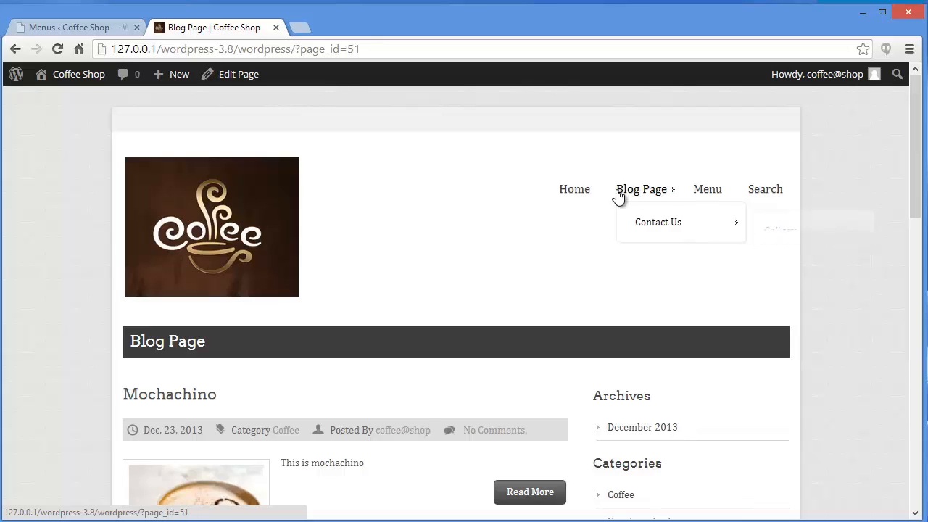
pyautogui.moveTo(681, 191)
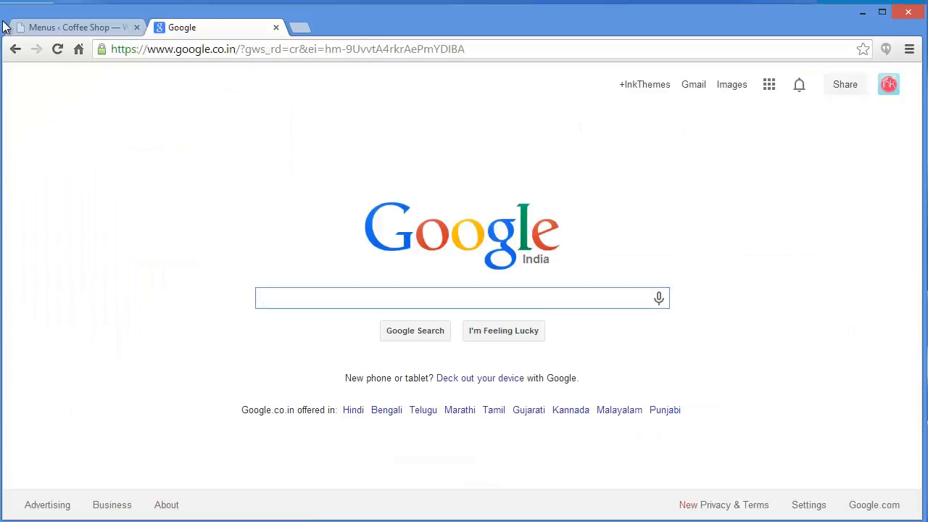
# In the admin, confirm Menu 5 is on Main Menu, then return to editing Menu 5.
pyautogui.click(73, 27)
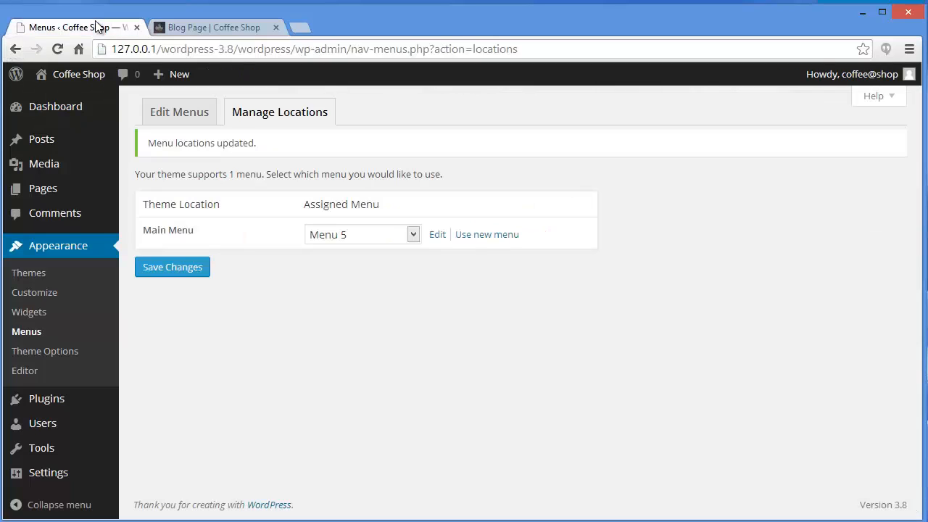
pyautogui.click(179, 112)
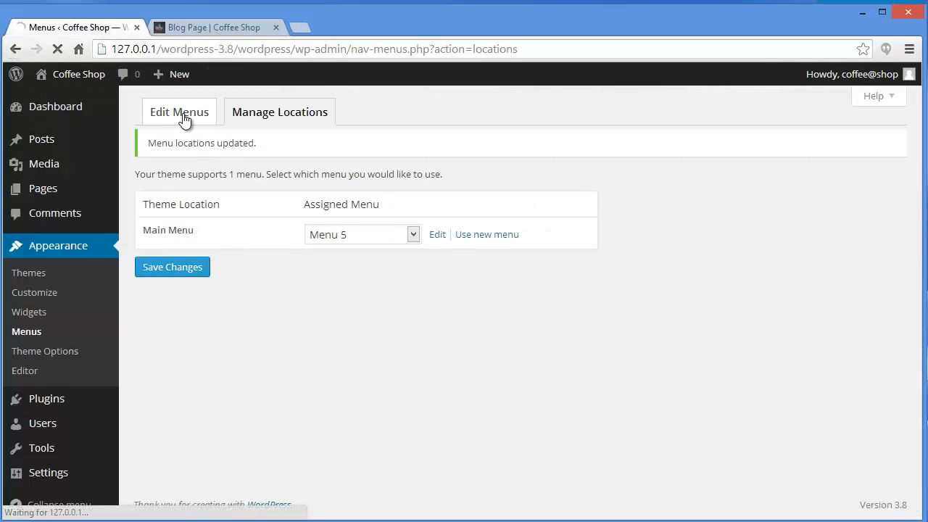
pyautogui.click(179, 112)
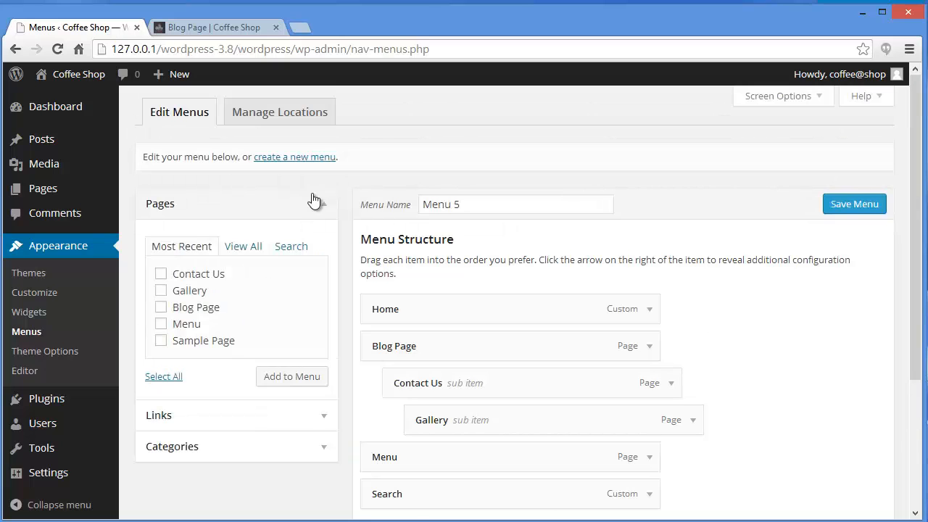
pyautogui.click(279, 111)
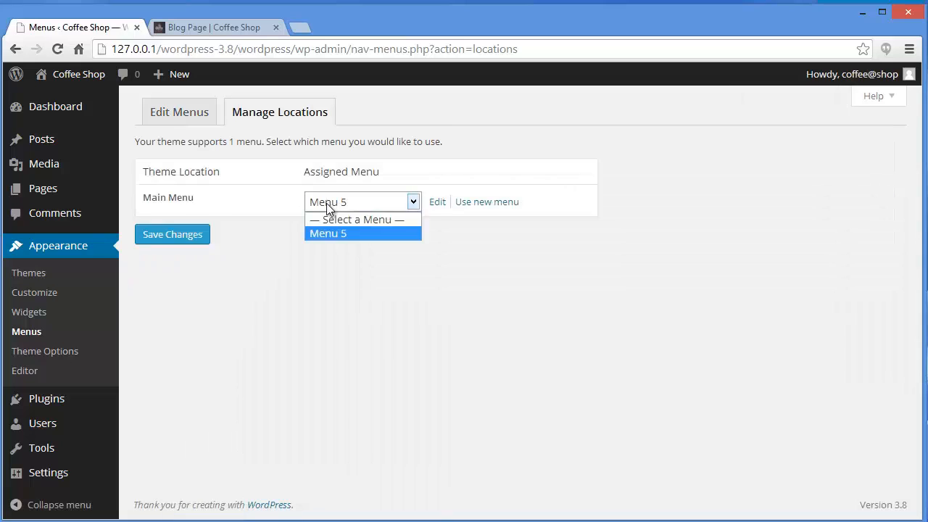
pyautogui.click(328, 233)
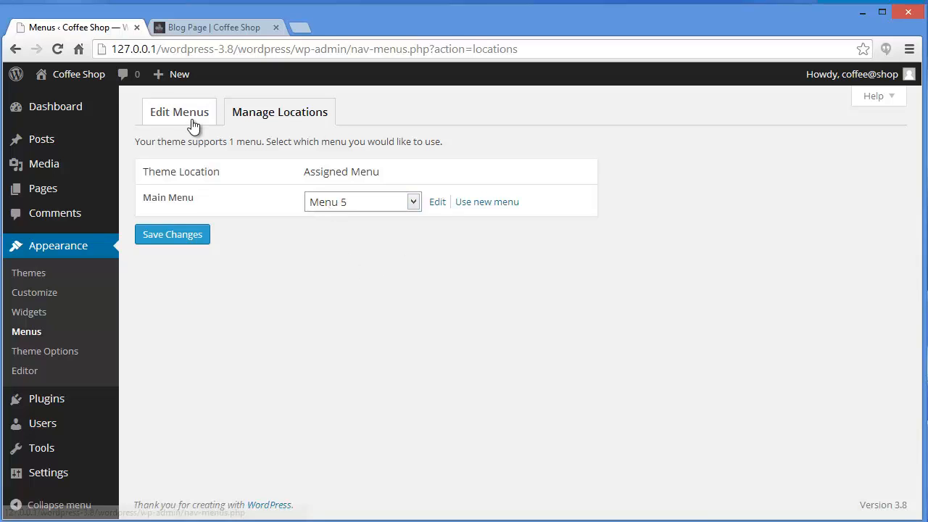
pyautogui.click(178, 112)
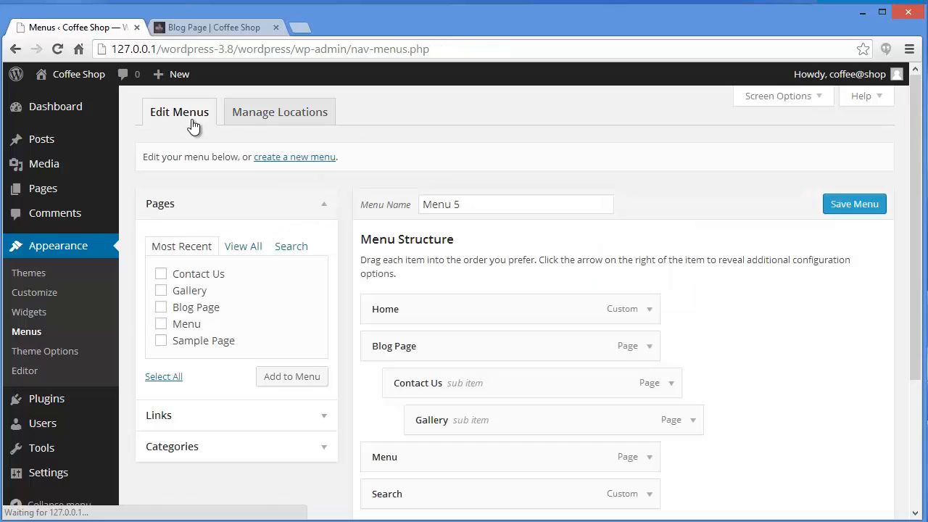